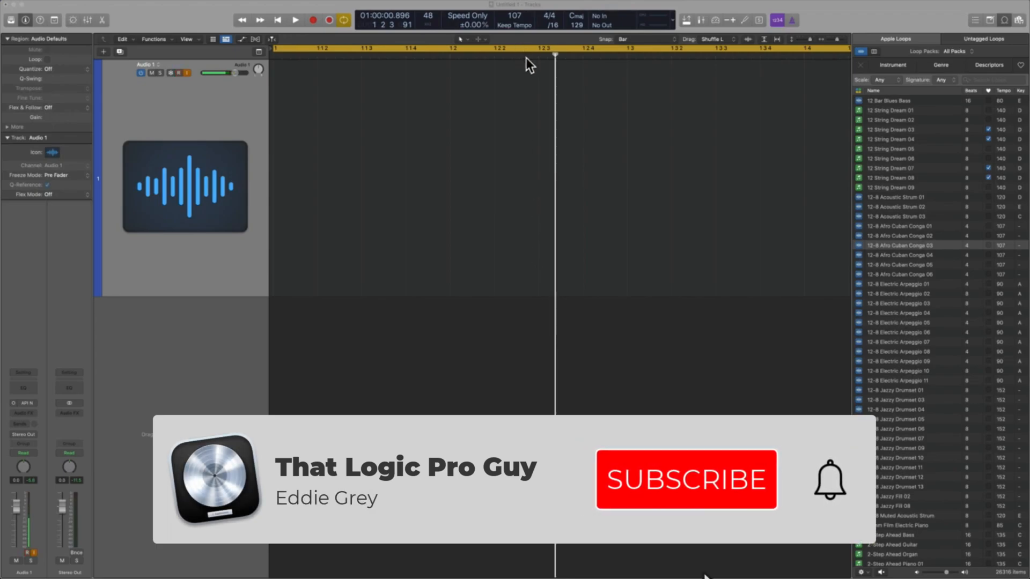
Hide the Loop Browser so the Tracks area spans the full window width.
click(687, 480)
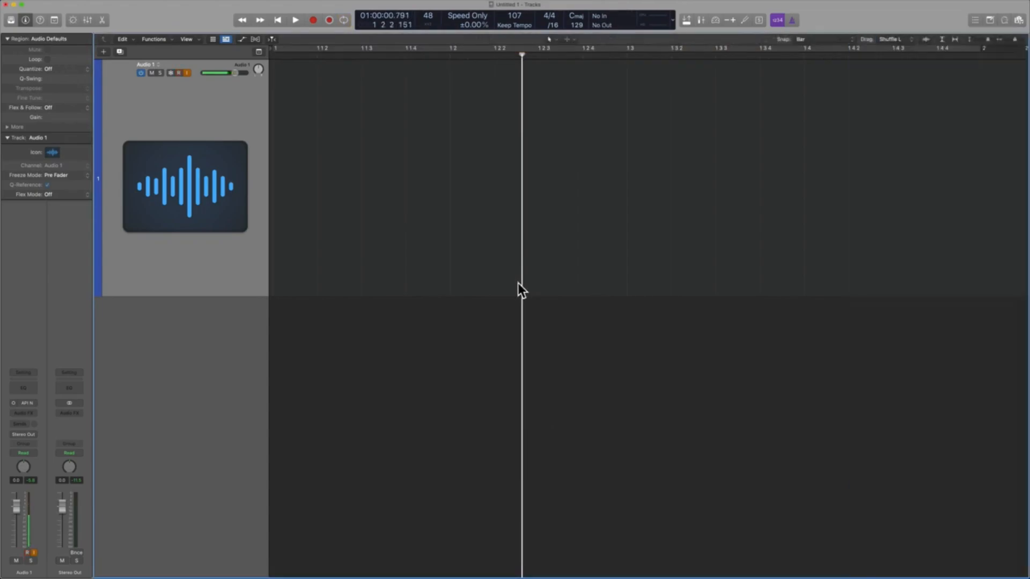
mouse_move(883, 69)
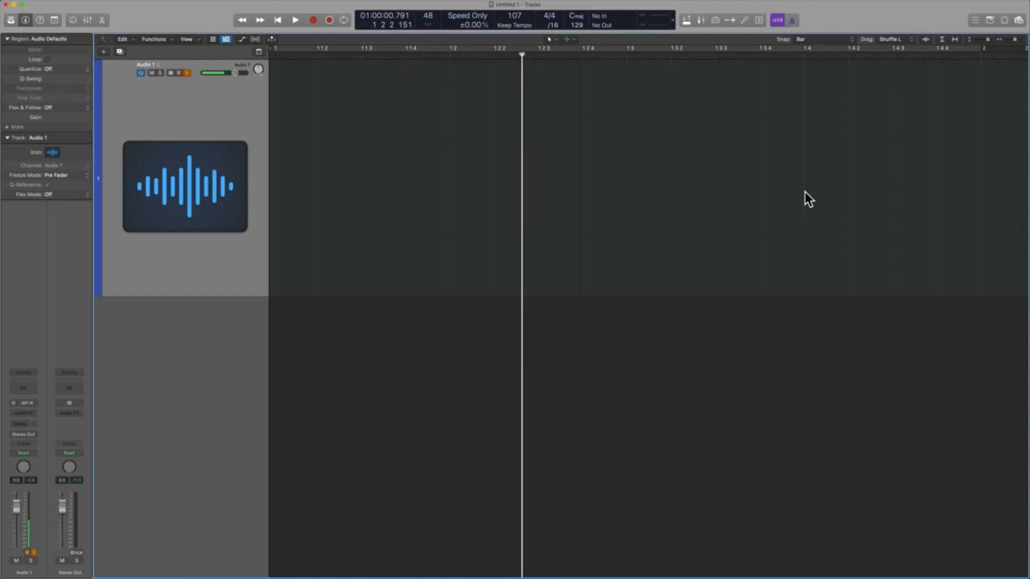
Enable Catch so the Tracks area follows the playhead to bar 23 during playback.
click(293, 20)
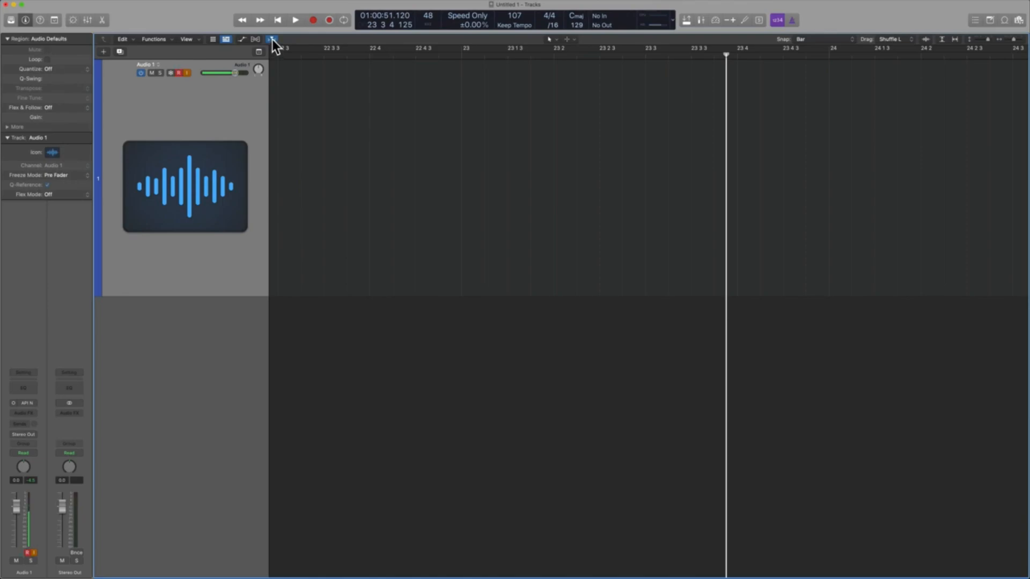
Enable Catch when Starting Playback and Catch when Moving Playhead in the Catch menu.
click(272, 39)
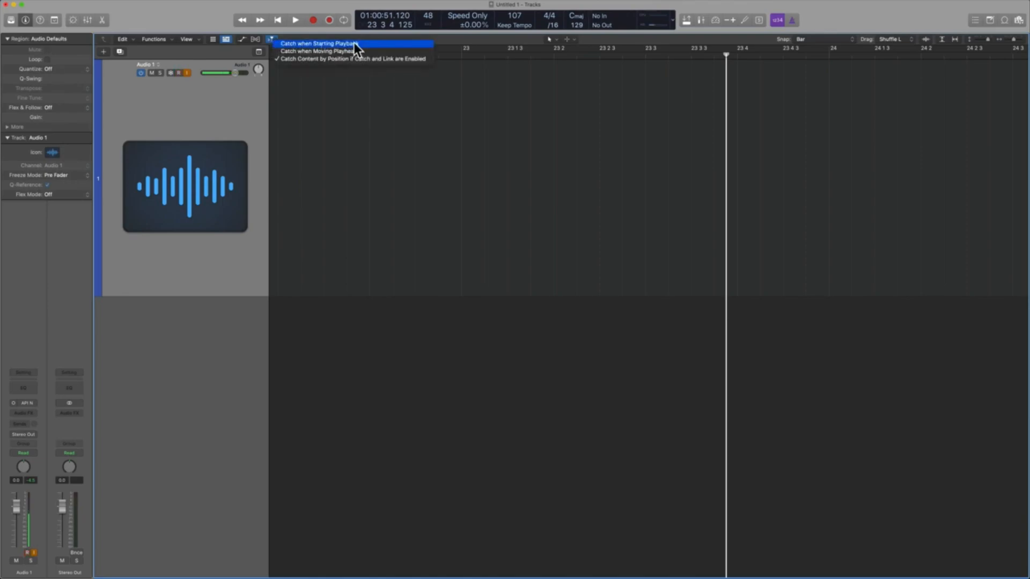
mouse_move(379, 44)
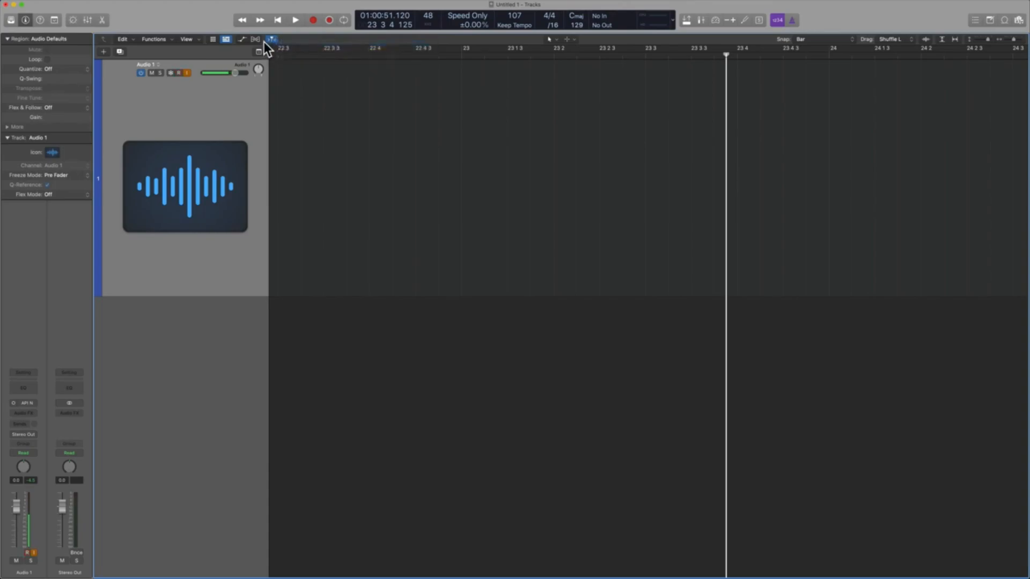
click(270, 38)
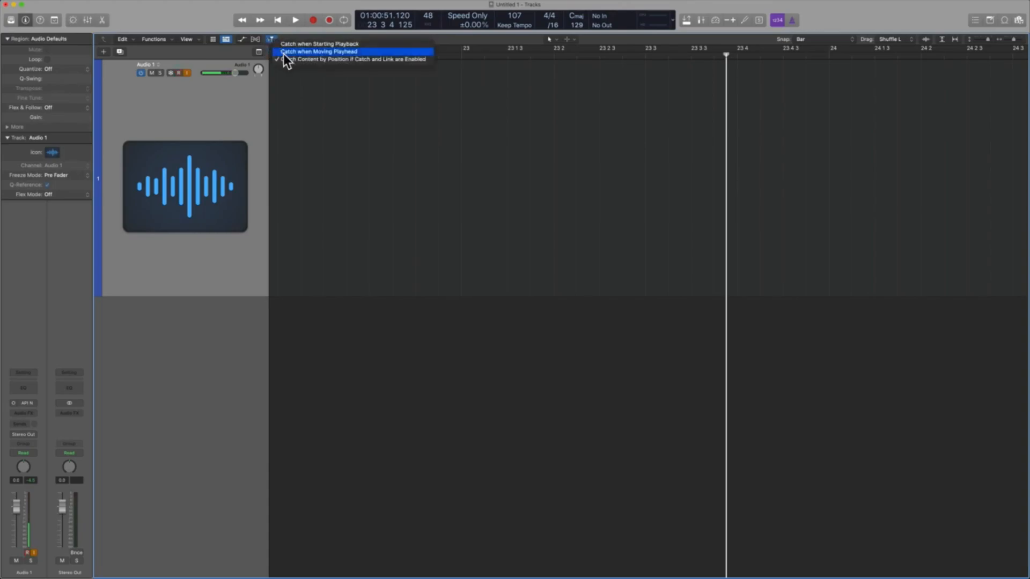
mouse_move(335, 43)
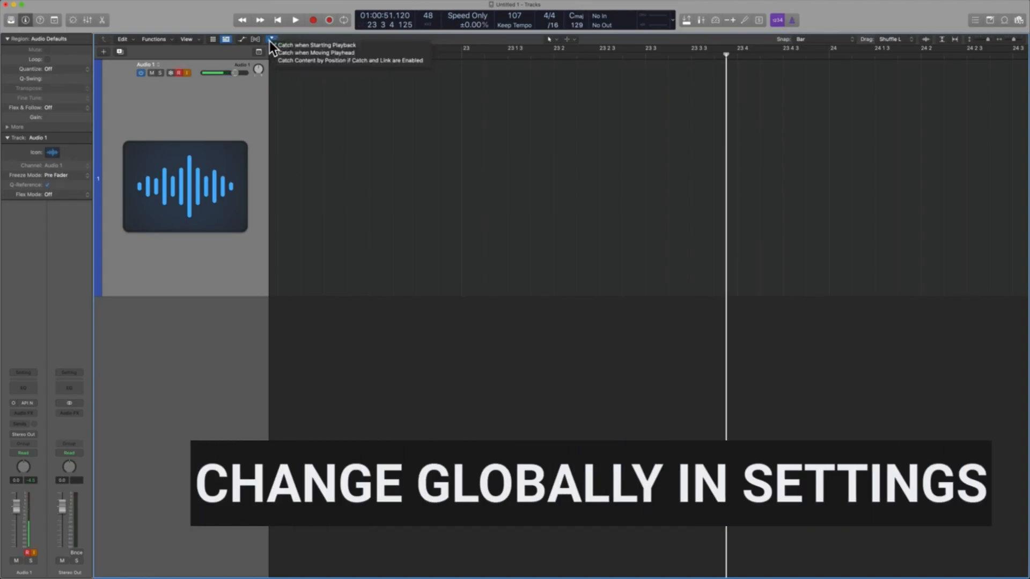
click(292, 20)
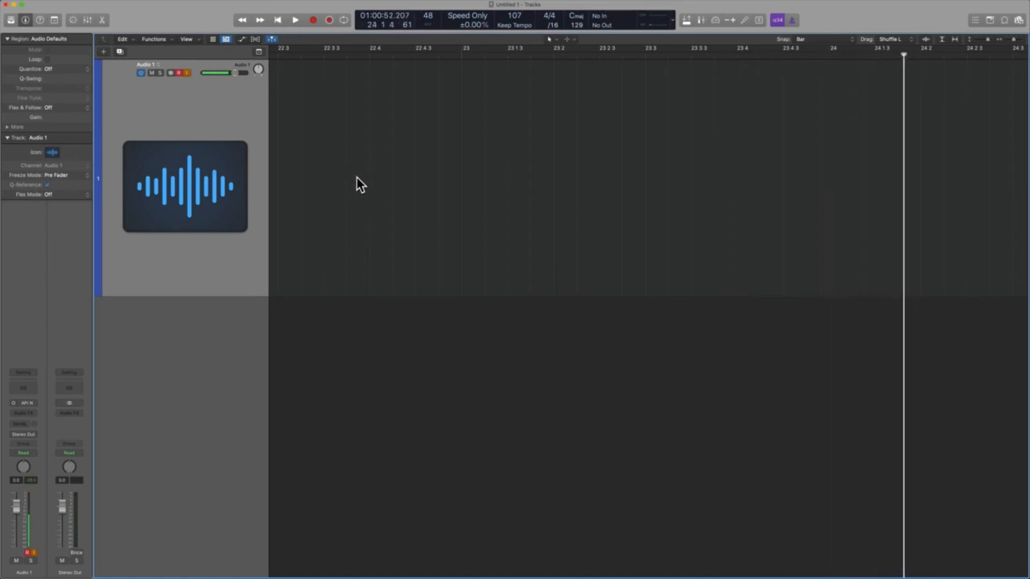
mouse_move(348, 118)
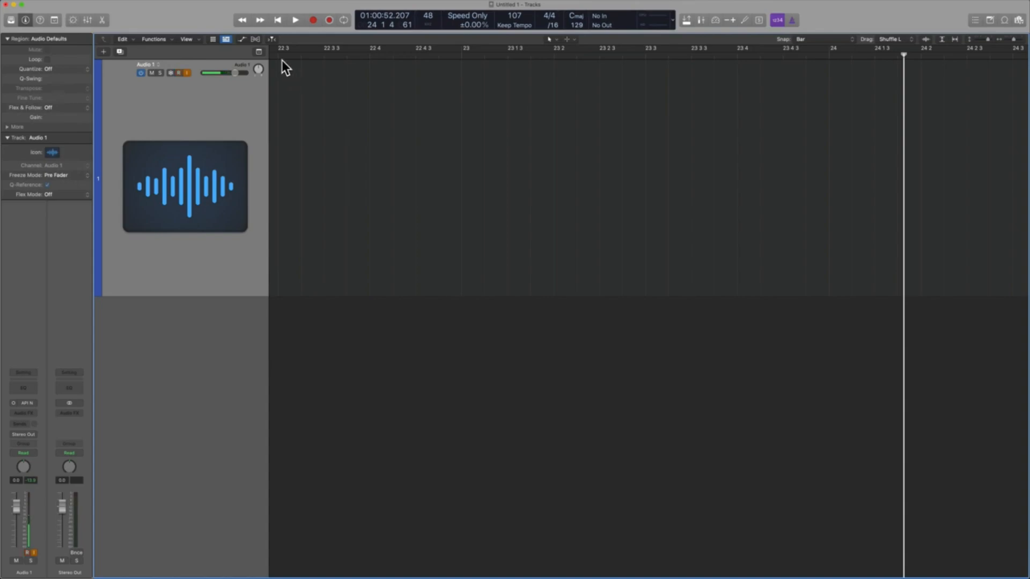
Show the Key Commands list filtered to Catch Playhead Position.
click(270, 38)
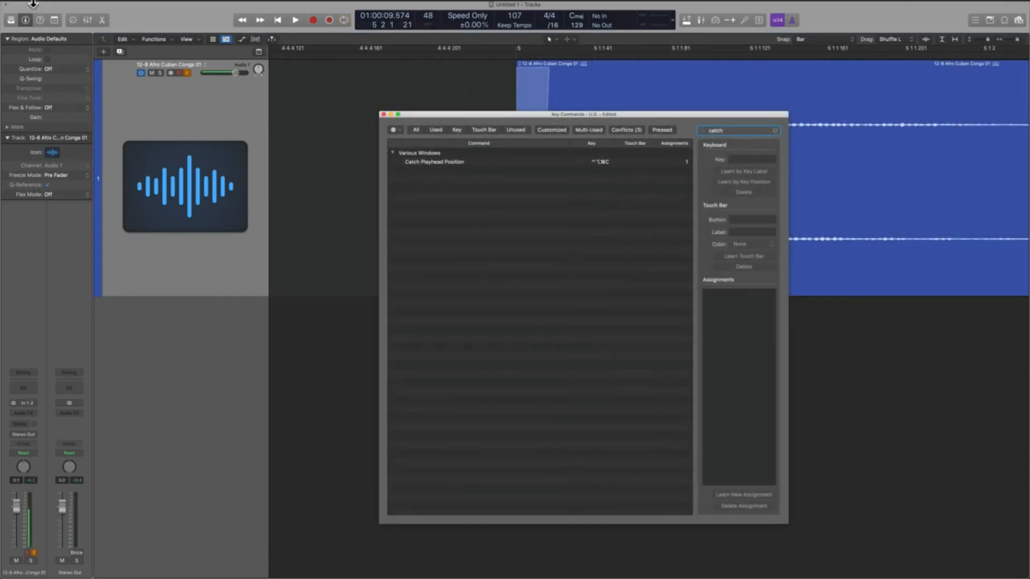
Learn a MIDI control change assignment for Catch Playhead Position and close Key Commands.
click(28, 4)
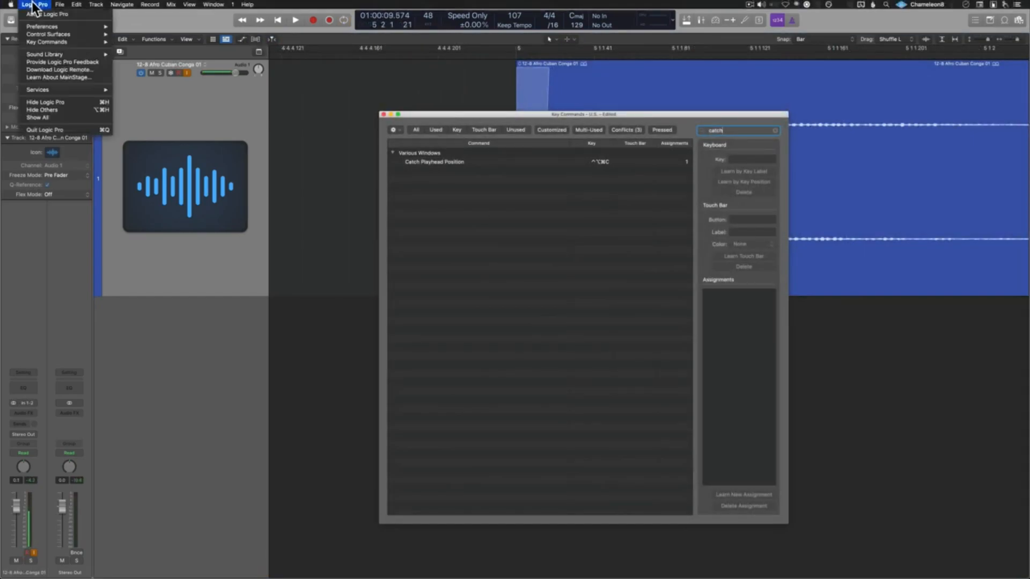
mouse_move(49, 42)
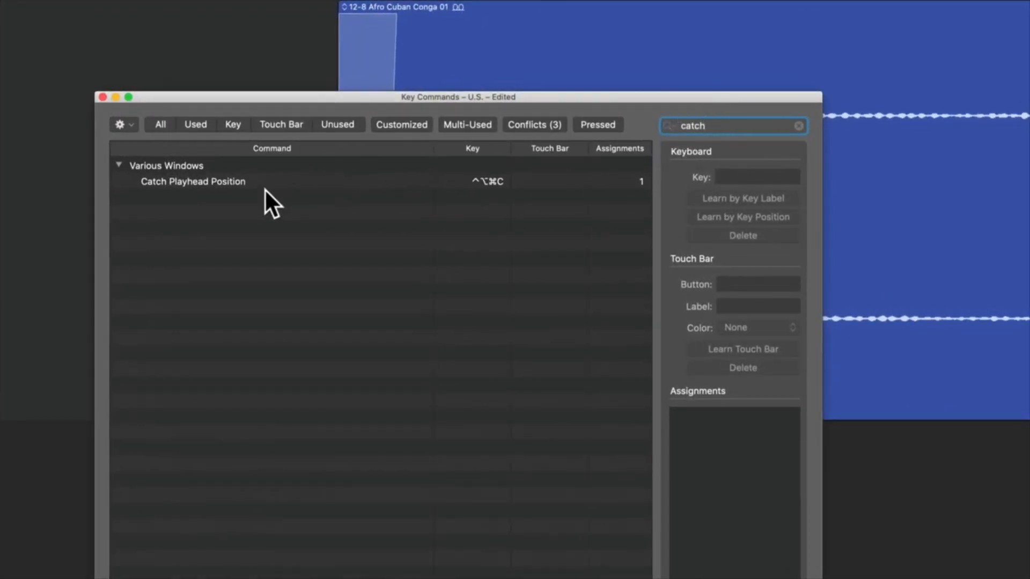
click(193, 182)
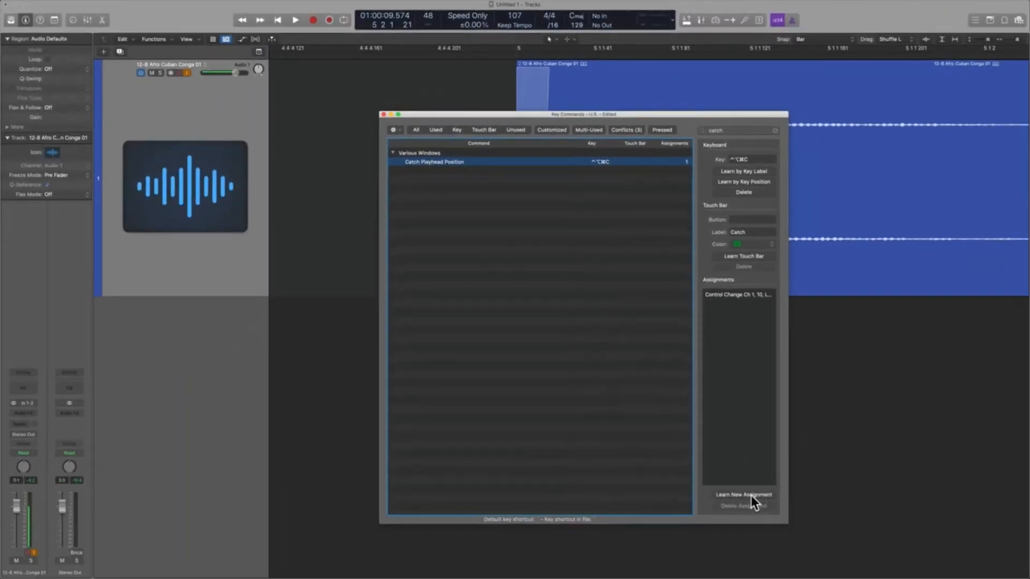
mouse_move(756, 502)
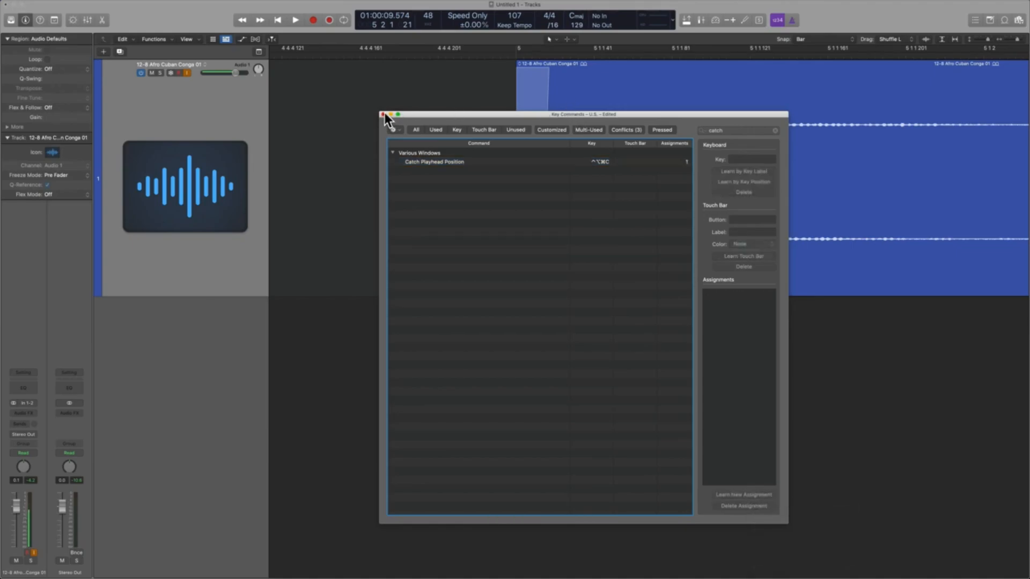
click(382, 113)
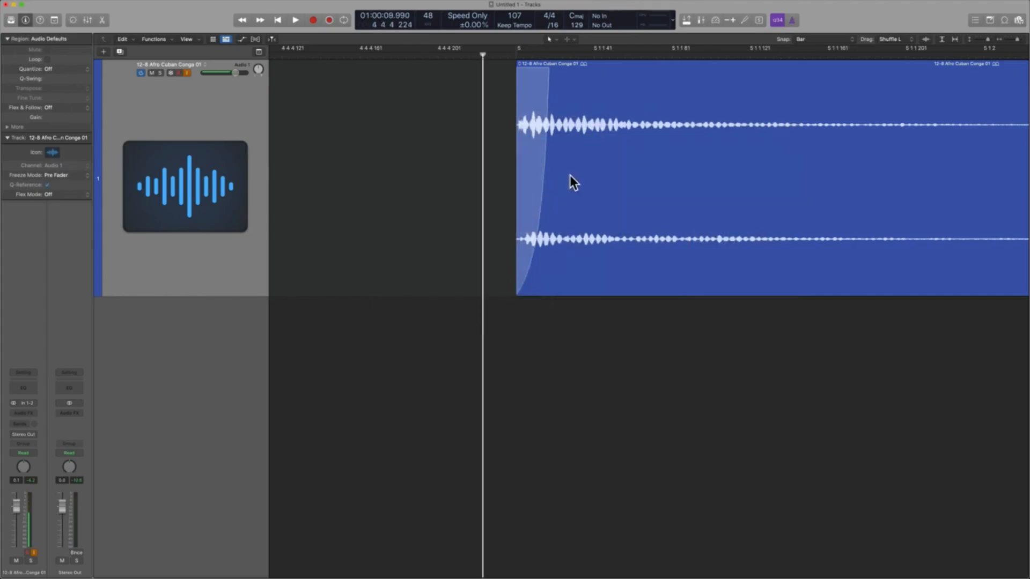
mouse_move(547, 66)
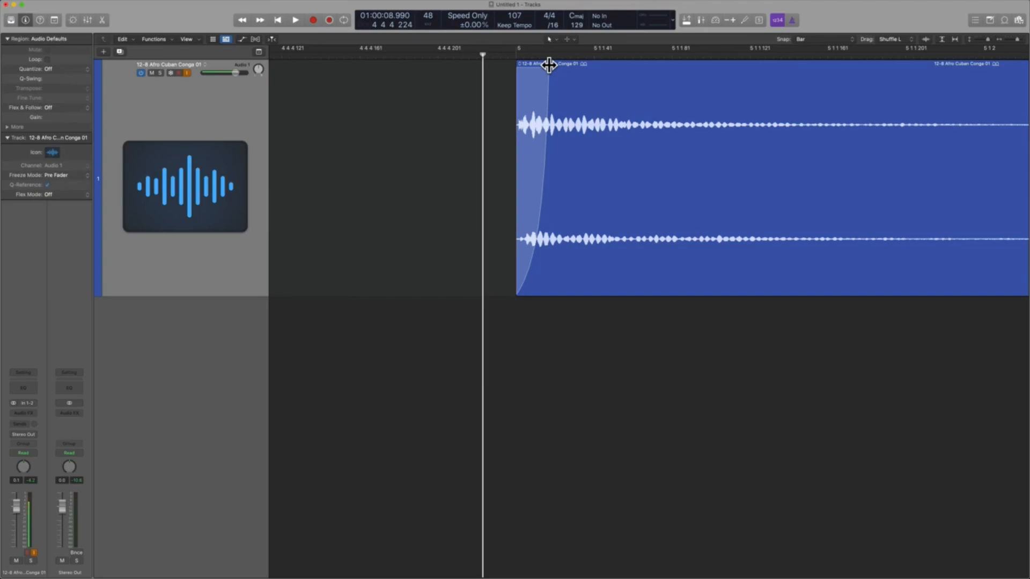
mouse_move(296, 48)
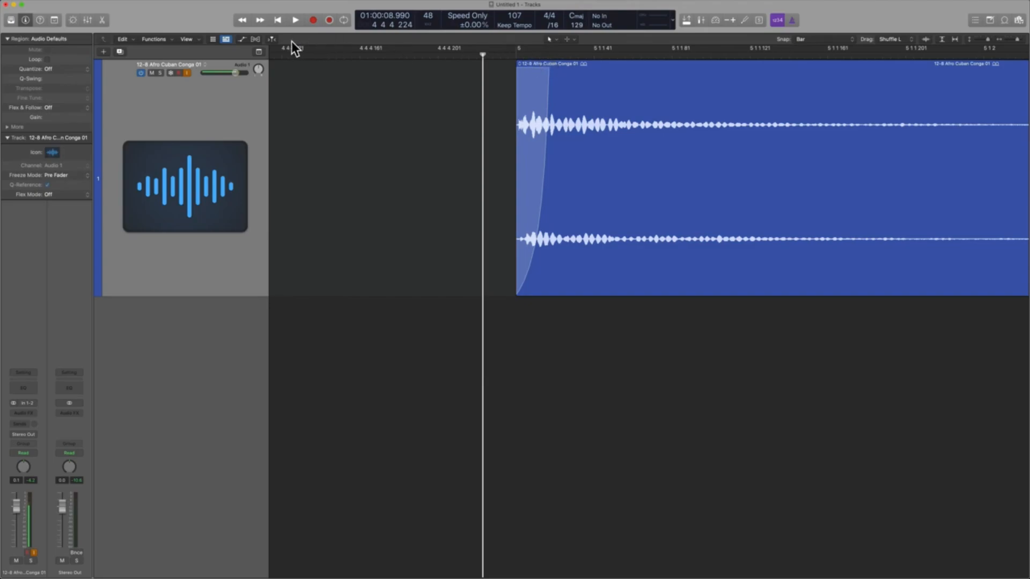